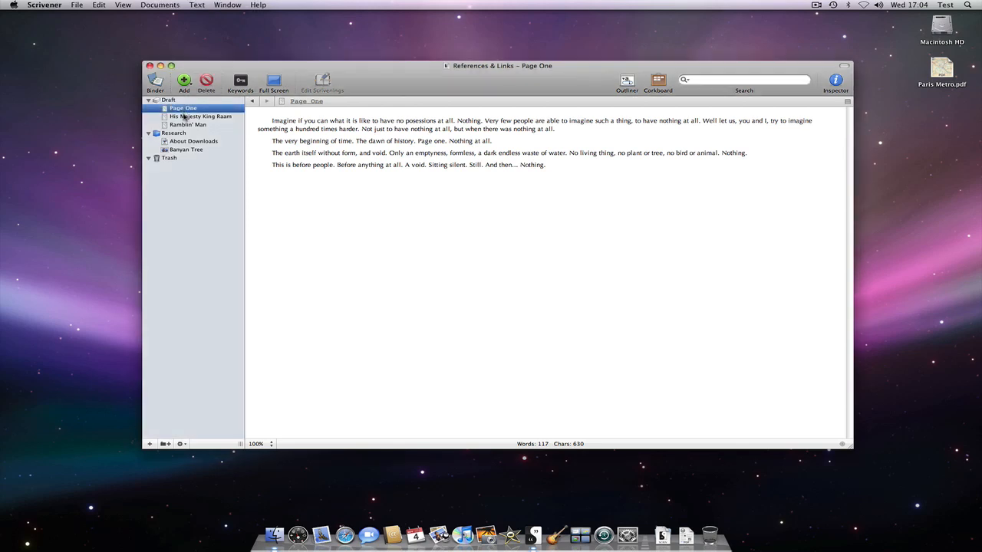
- Browse the King Raam, Ramblin' Man and Banyan Tree documents, returning to Page One
{"action": "left_click", "coordinate": [203, 117]}
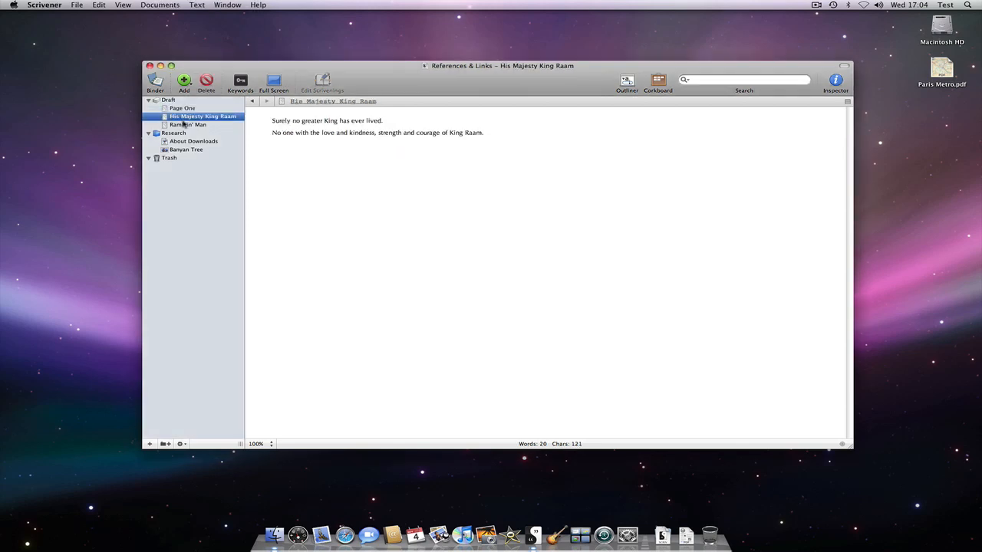
{"action": "left_click", "coordinate": [194, 141]}
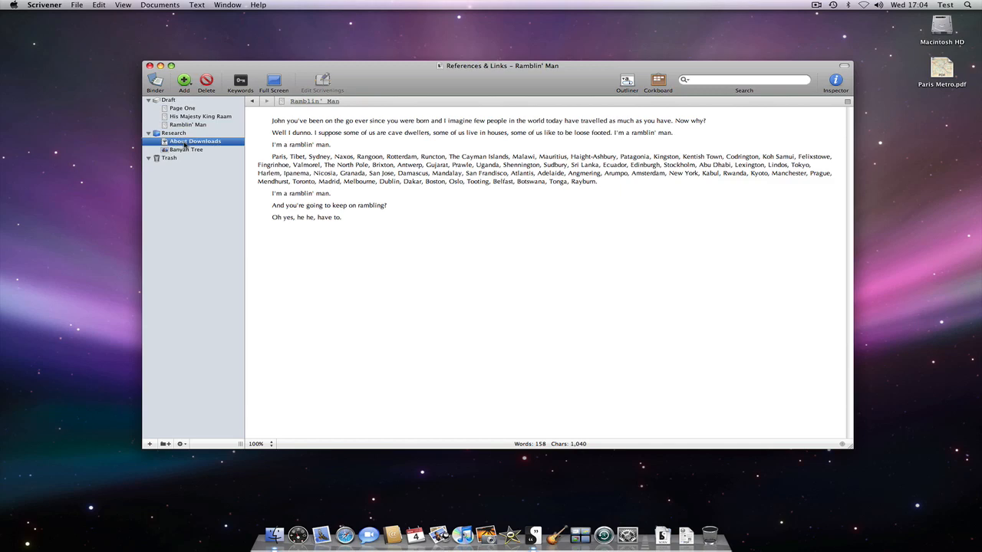
{"action": "left_click", "coordinate": [186, 151]}
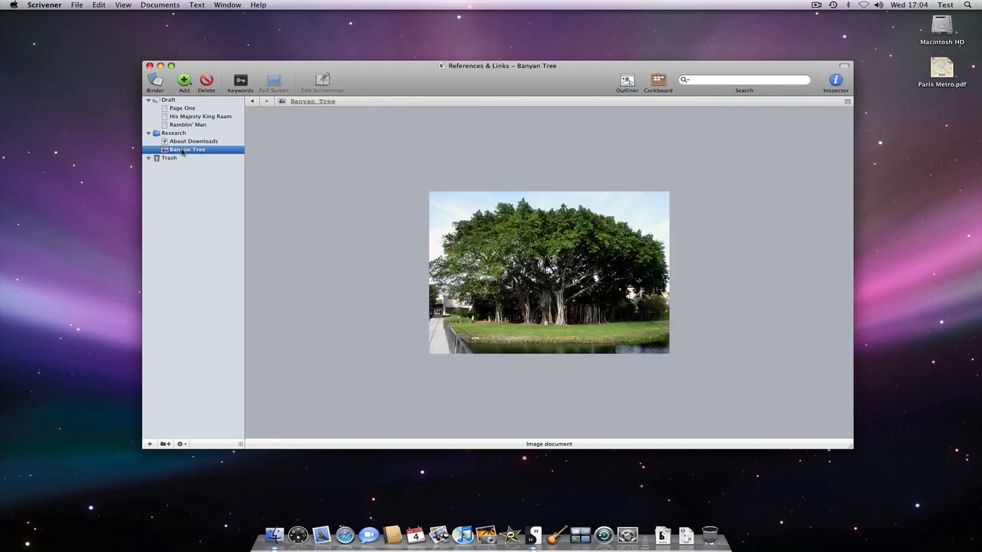
{"action": "left_click", "coordinate": [181, 107]}
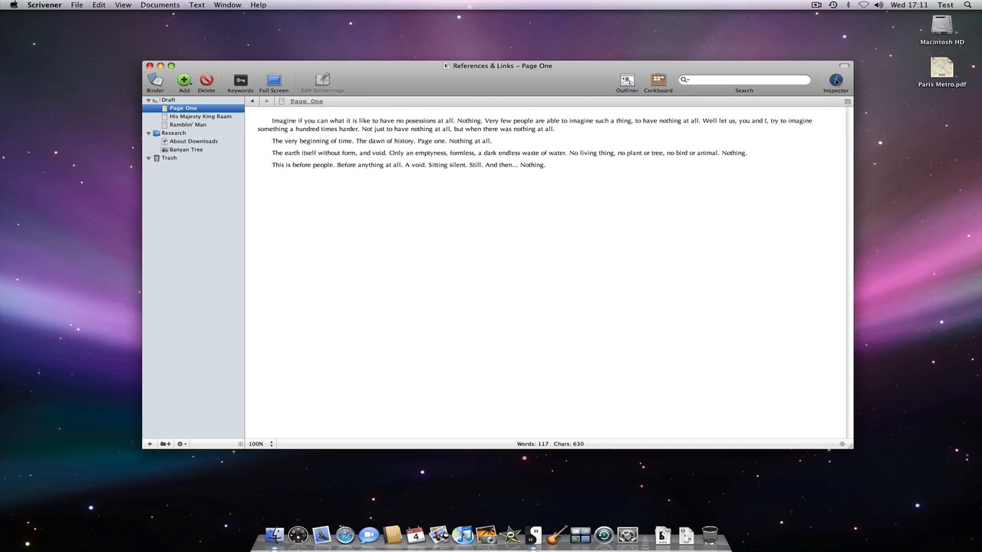
- Show Page One's document references in the Inspector and add the desktop Paris Metro PDF
{"action": "left_click", "coordinate": [835, 79]}
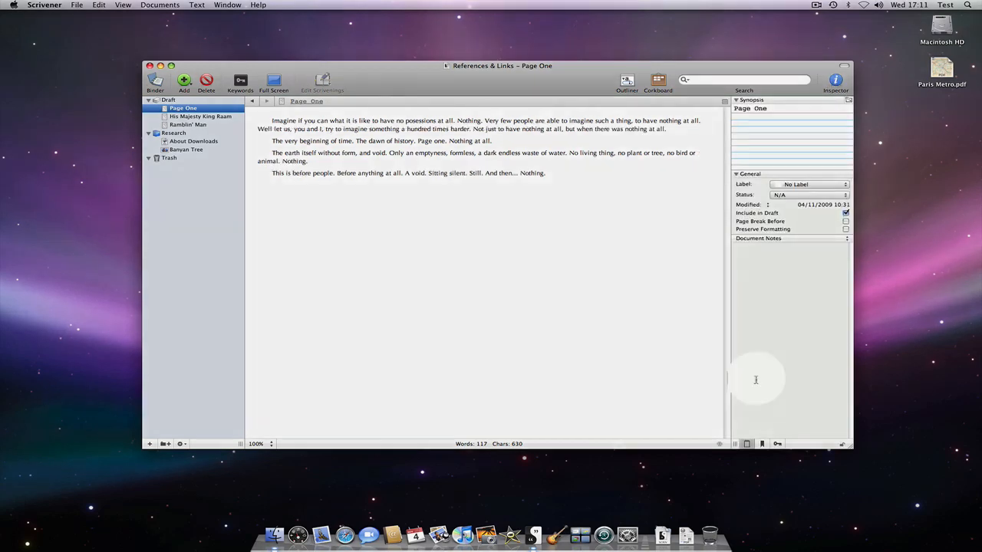
{"action": "left_click", "coordinate": [762, 444]}
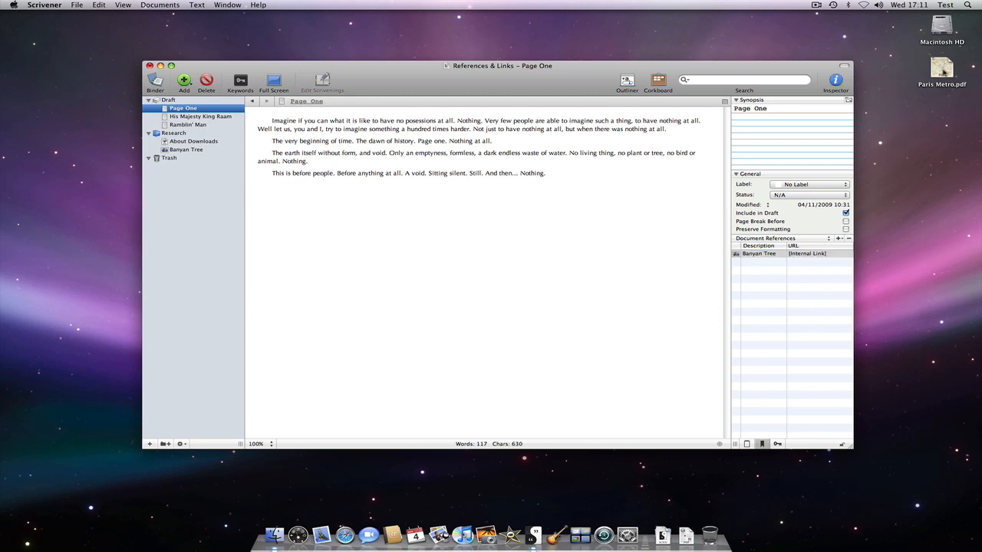
{"action": "left_click_drag", "start_coordinate": [943, 69], "coordinate": [795, 261]}
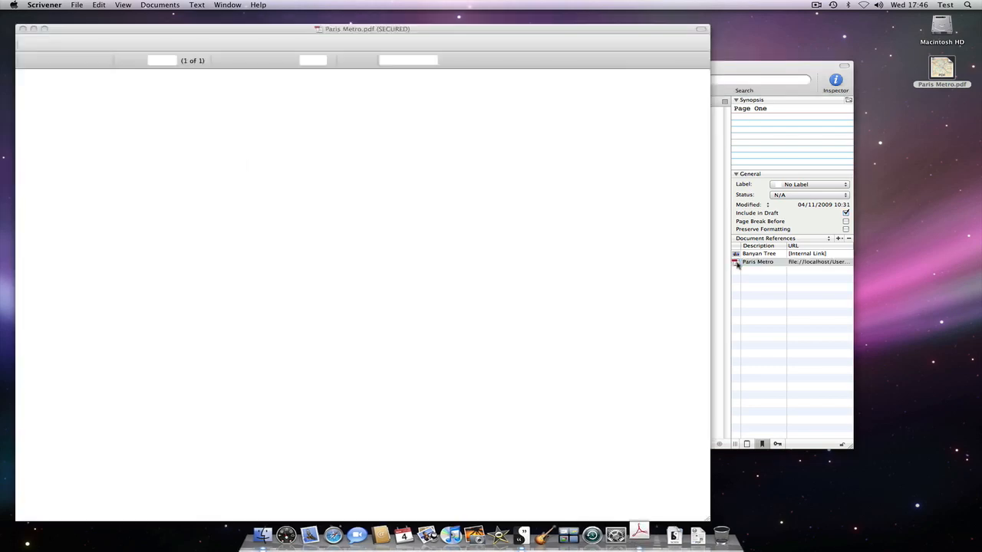
- View the Paris Metro reference in Acrobat, then hide Acrobat to return to Scrivener
{"action": "double_click", "coordinate": [758, 261]}
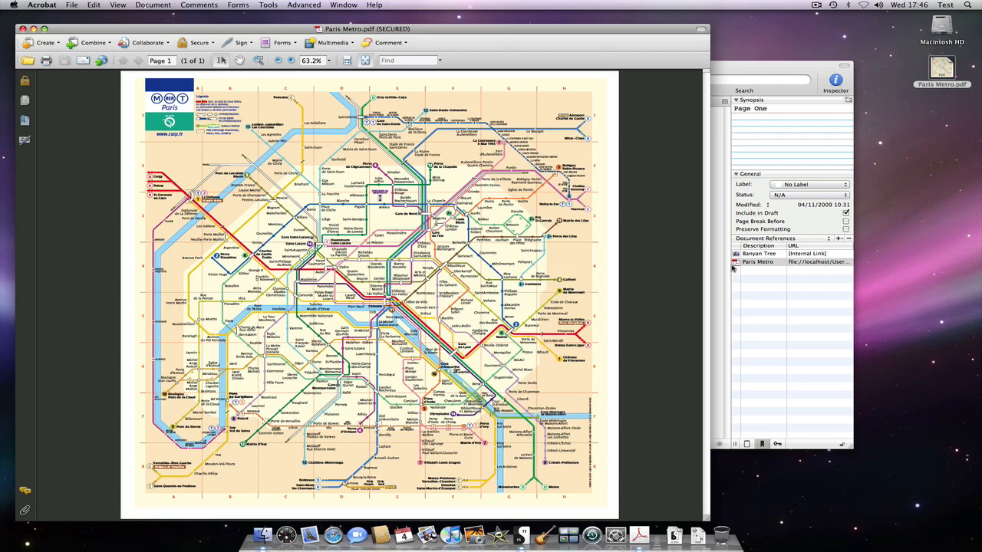
{"action": "mouse_move", "coordinate": [731, 268]}
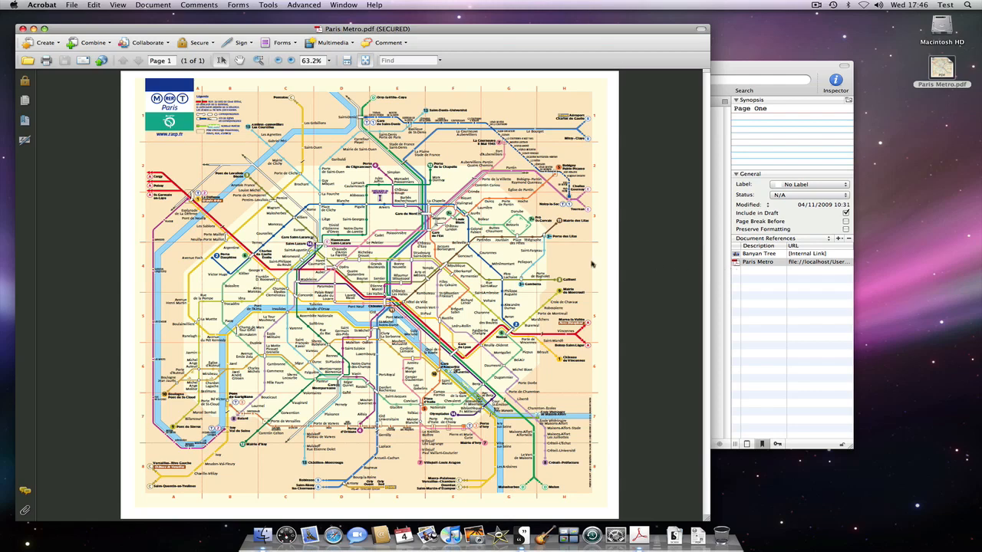
{"action": "left_click", "coordinate": [41, 6]}
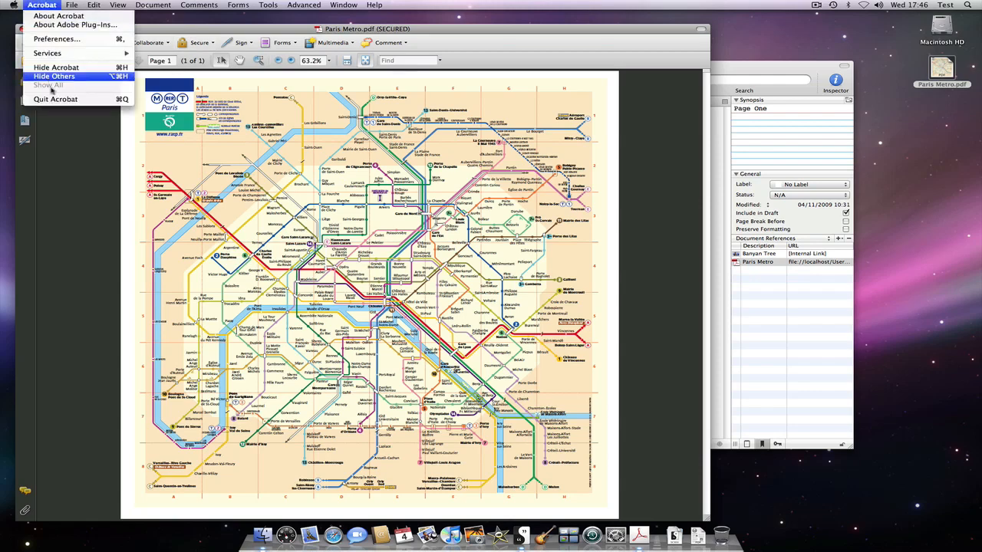
{"action": "left_click", "coordinate": [54, 77]}
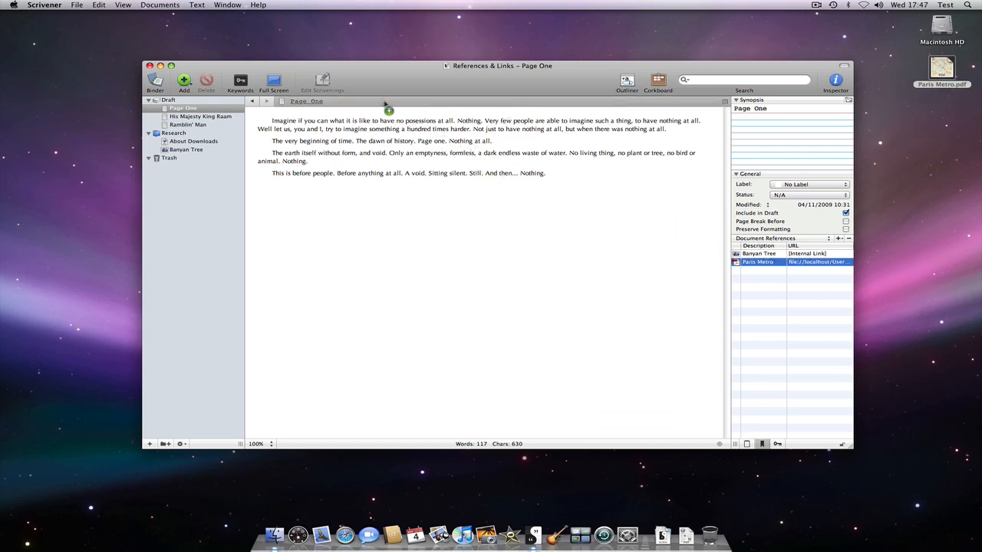
- Preview the Paris Metro PDF in the editor, then add a web URL reference to Page One
{"action": "left_click", "coordinate": [756, 261]}
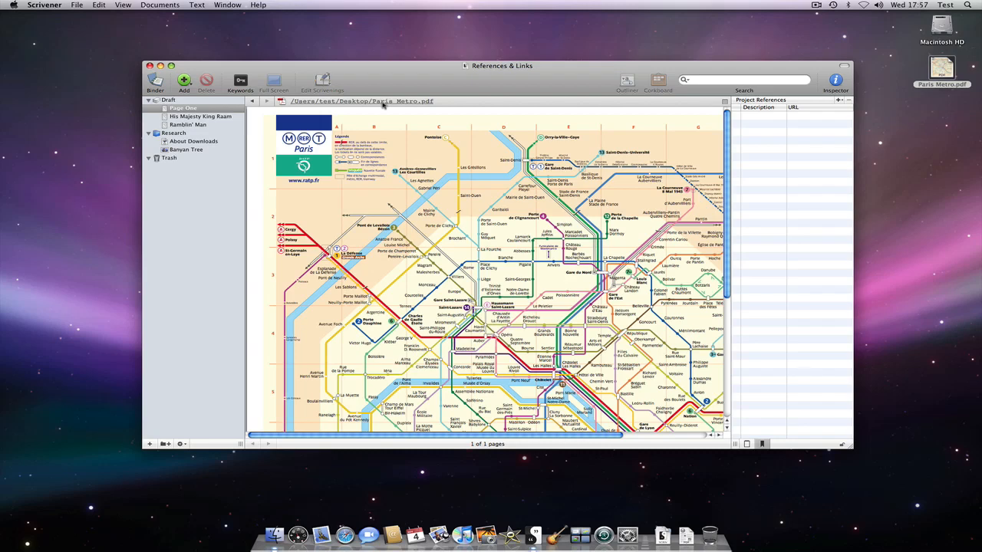
{"action": "left_click", "coordinate": [182, 107]}
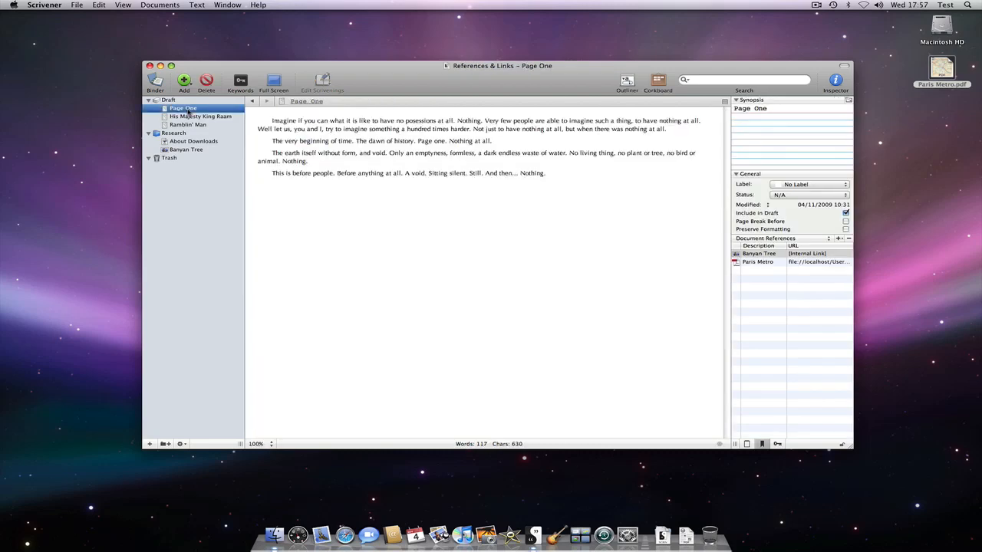
{"action": "left_click", "coordinate": [758, 254]}
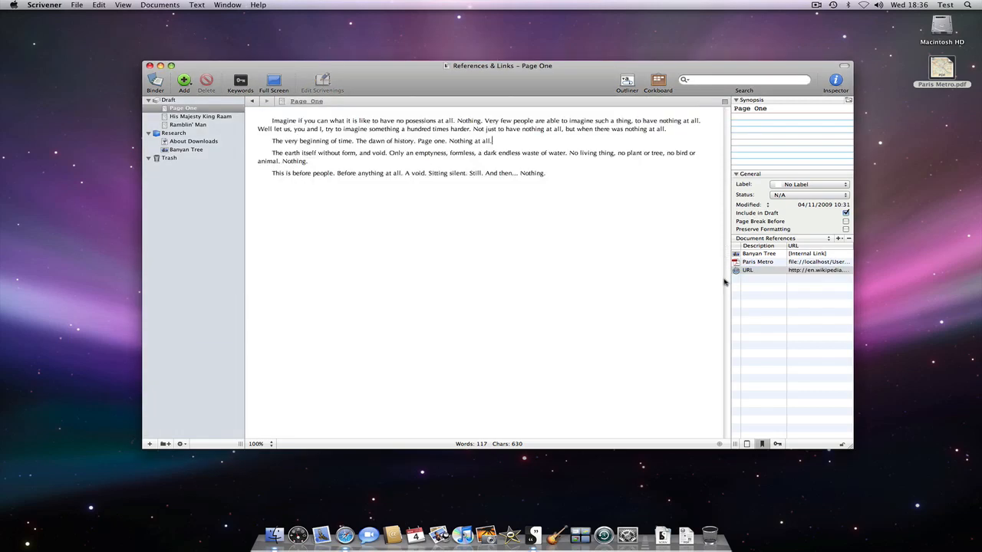
- Insert a Scrivener link to Ramblin' Man in the King Raam text and follow it
{"action": "left_click", "coordinate": [199, 117]}
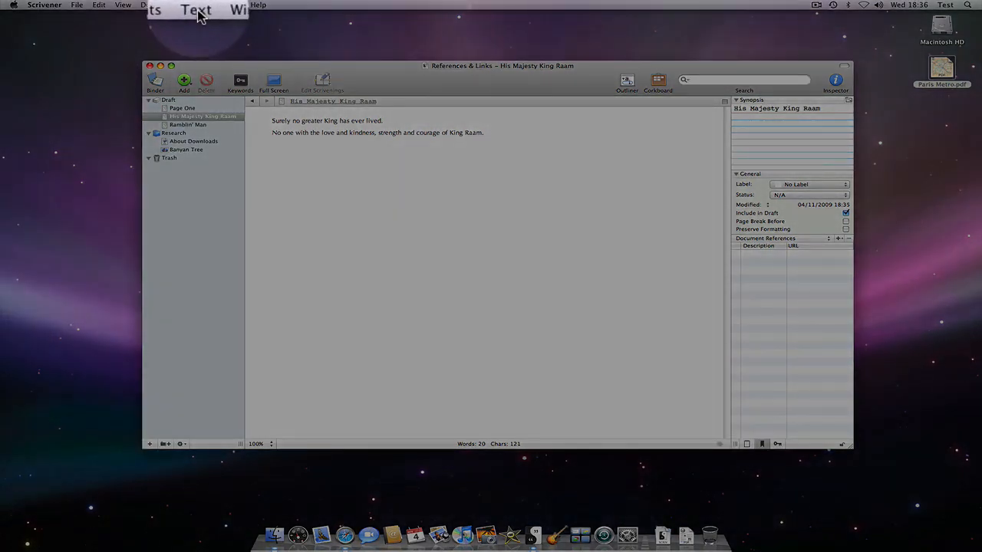
{"action": "left_click", "coordinate": [196, 5]}
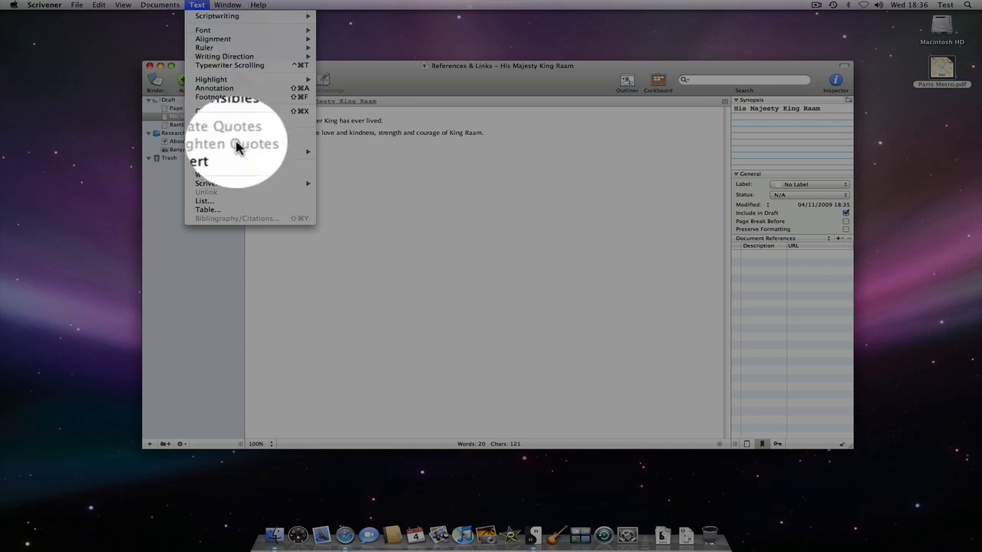
{"action": "mouse_move", "coordinate": [230, 184]}
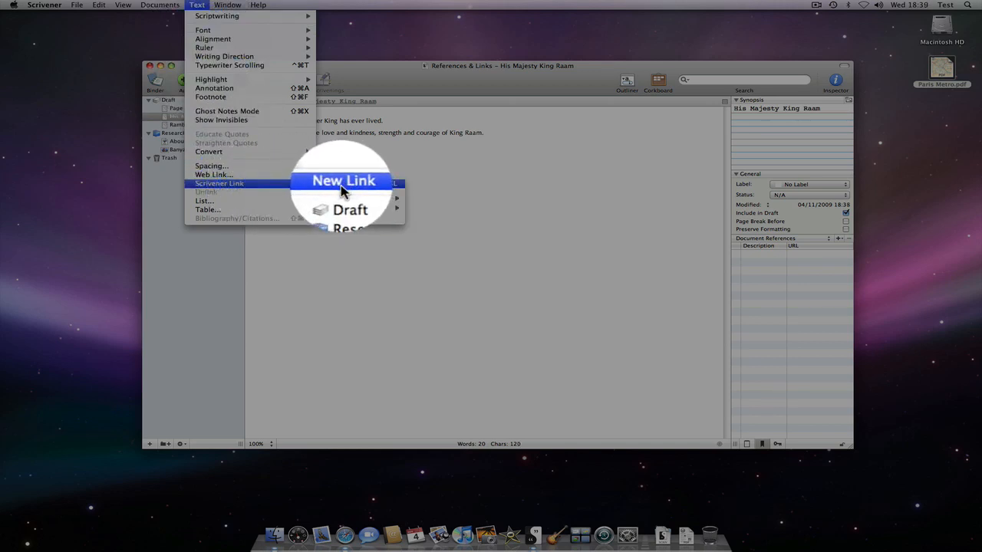
{"action": "mouse_move", "coordinate": [350, 199]}
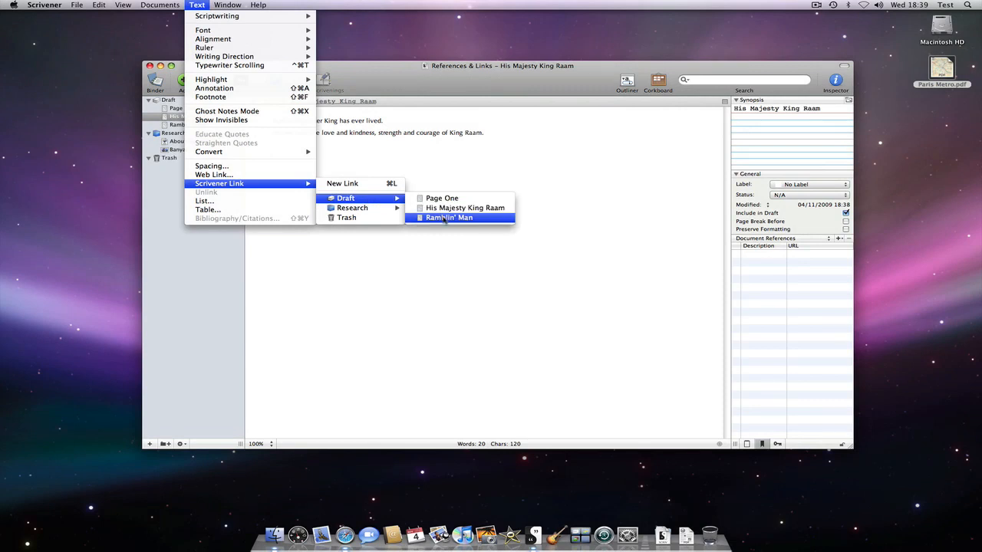
{"action": "left_click", "coordinate": [448, 217]}
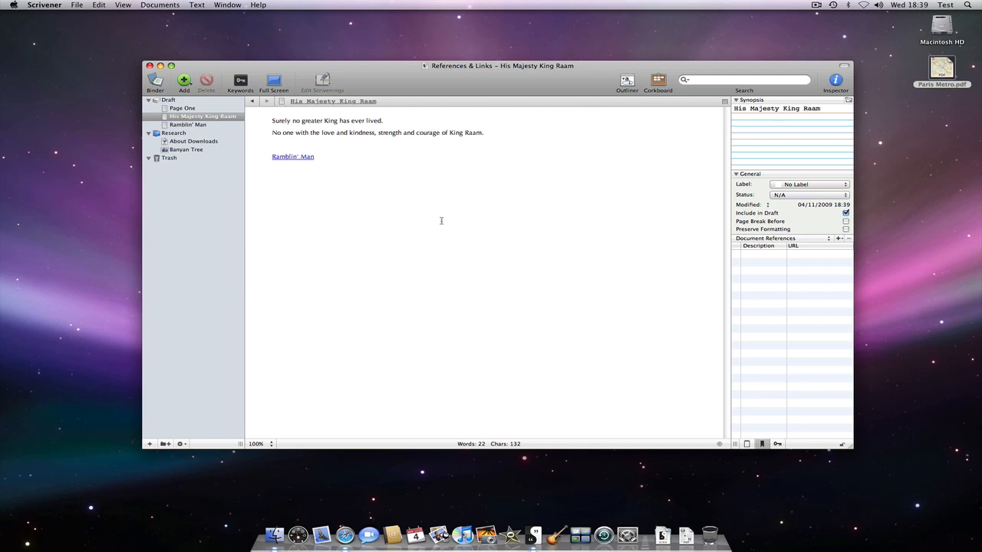
{"action": "left_click", "coordinate": [313, 157]}
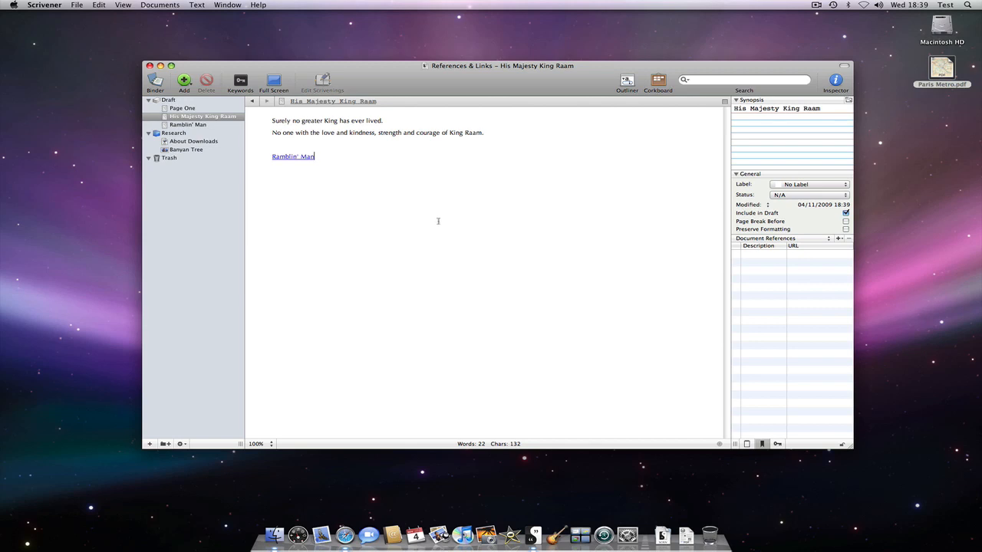
{"action": "mouse_move", "coordinate": [290, 163]}
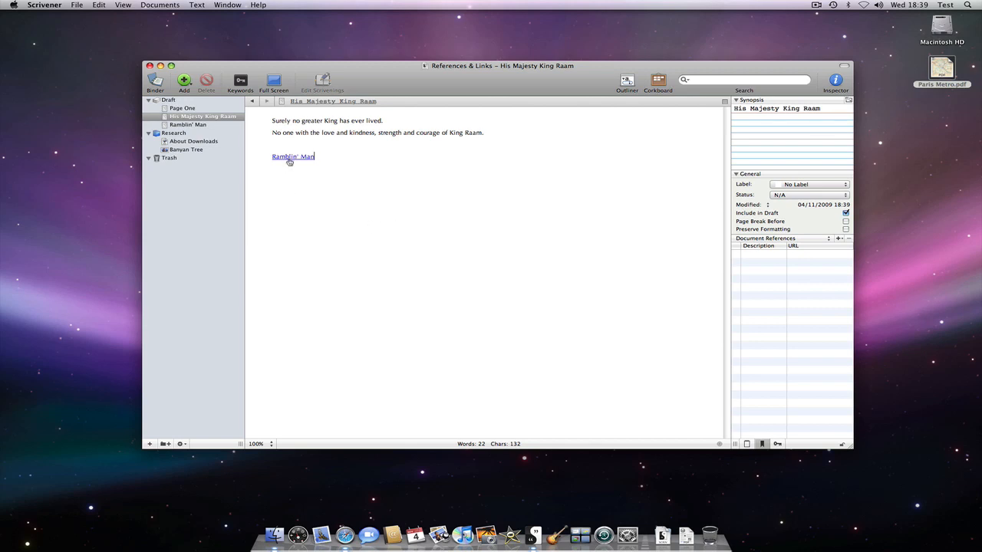
{"action": "left_click", "coordinate": [291, 156]}
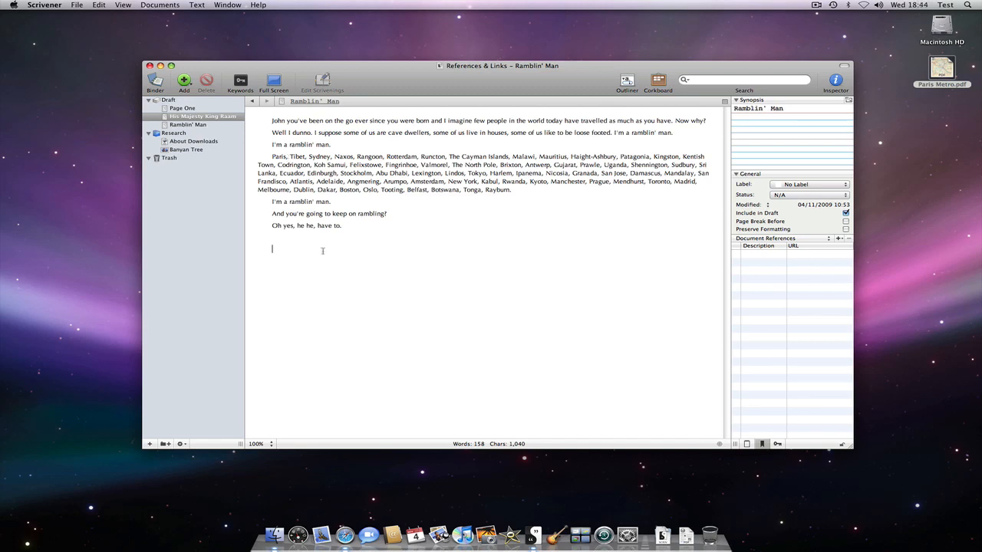
- Write 'Apart from a Banyan Tree' in Page One, link it to the Banyan Tree document and follow it
{"action": "left_click", "coordinate": [181, 108]}
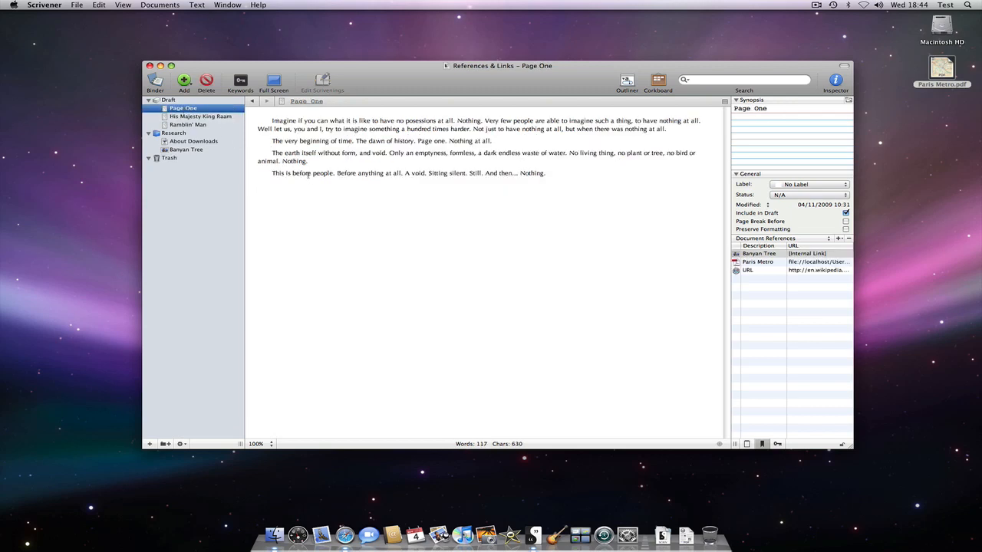
{"action": "type", "text": "A"}
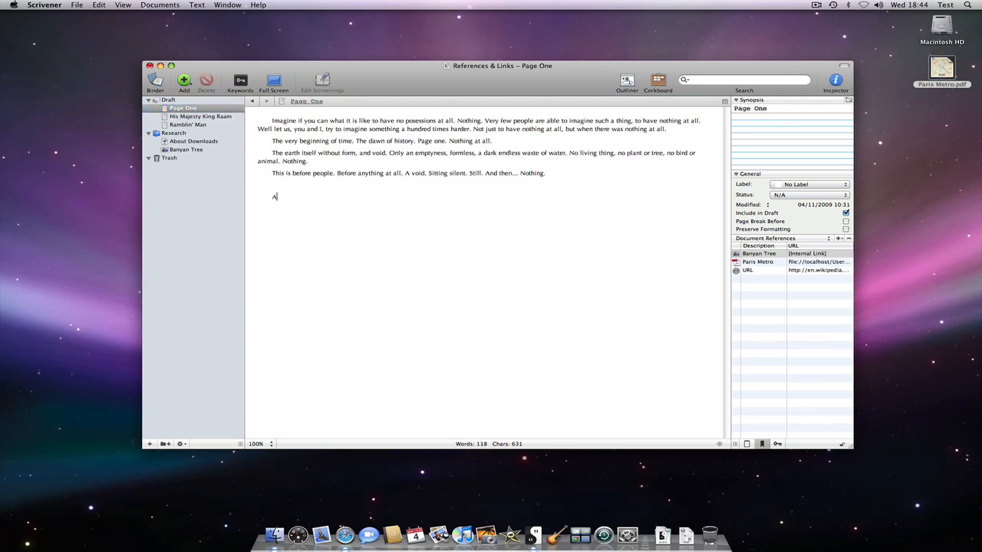
{"action": "type", "text": "Apart from a B"}
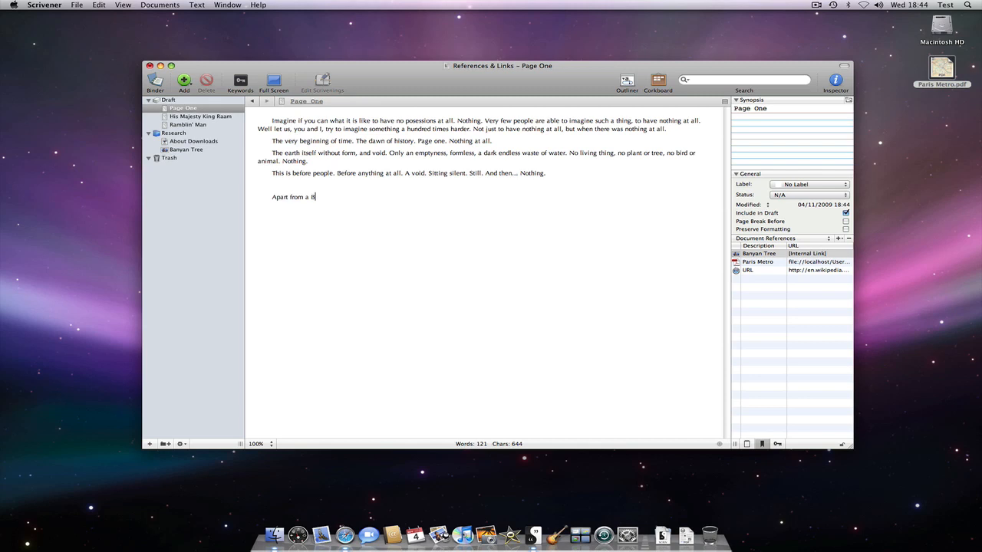
{"action": "type", "text": "anyan Tree"}
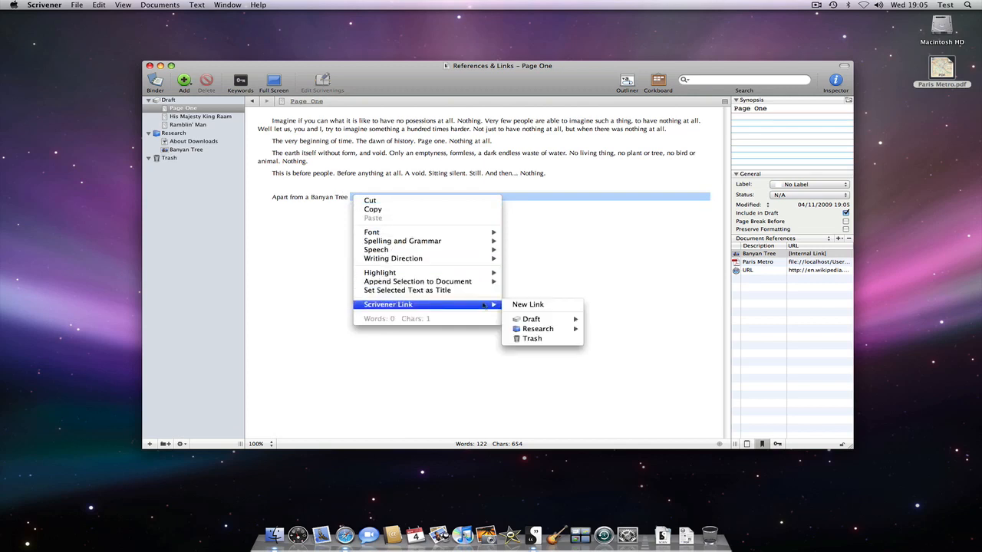
{"action": "left_click", "coordinate": [528, 304]}
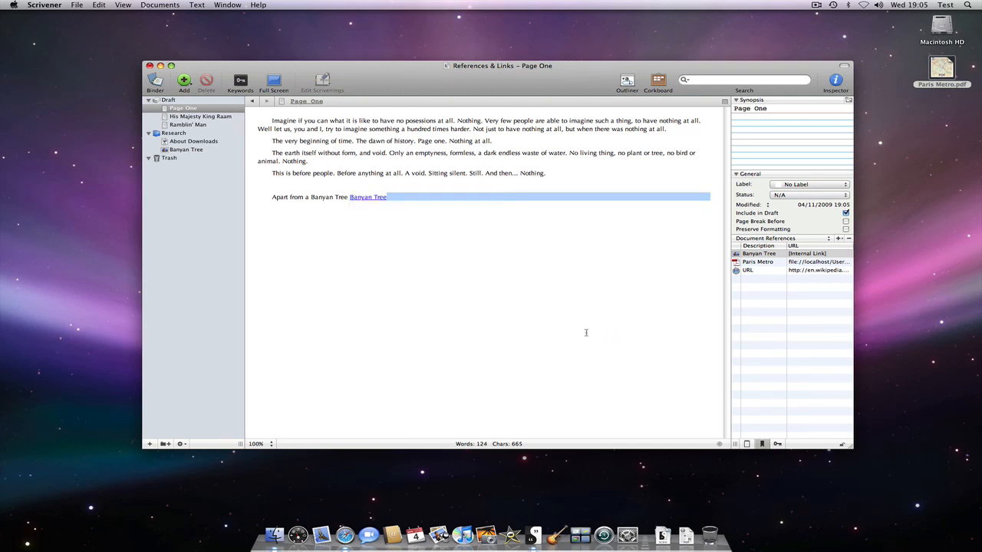
{"action": "left_click", "coordinate": [369, 196]}
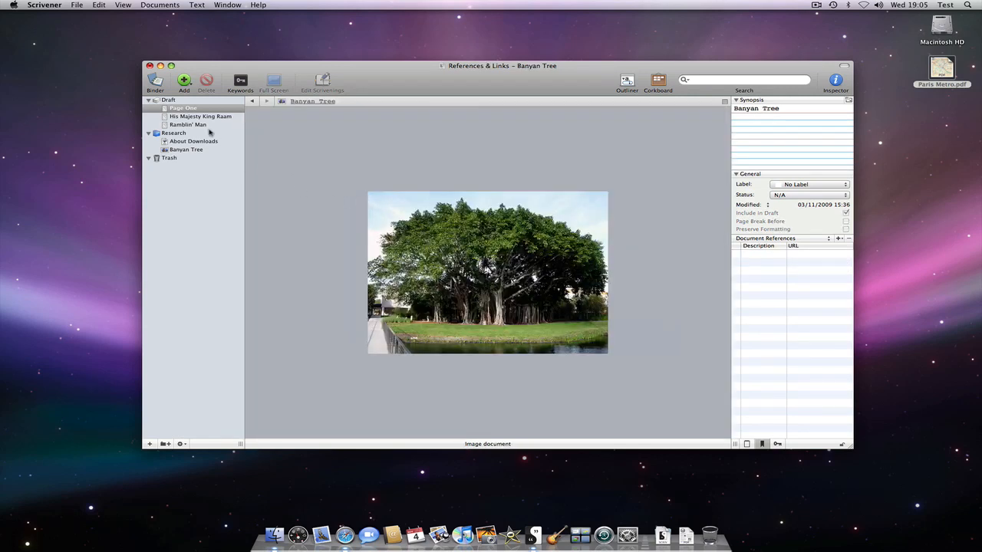
- Back in Page One, link the selected words to the Banyan Tree picture in Research
{"action": "left_click", "coordinate": [183, 107]}
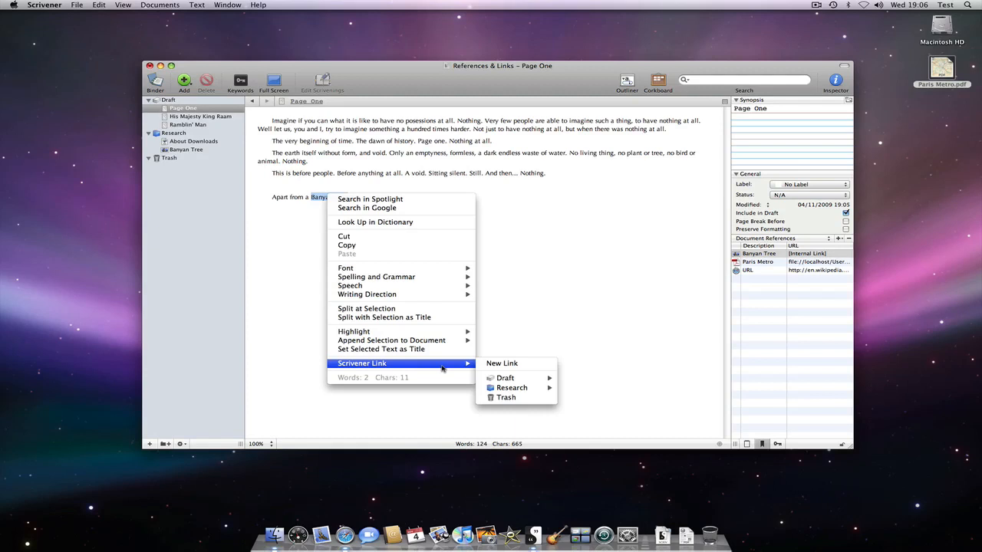
{"action": "mouse_move", "coordinate": [513, 386]}
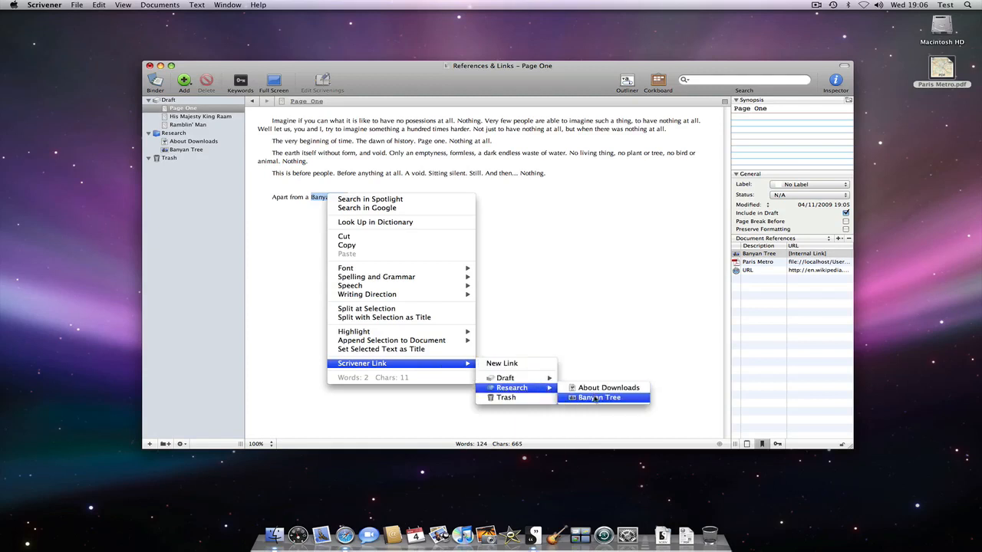
{"action": "left_click", "coordinate": [600, 397]}
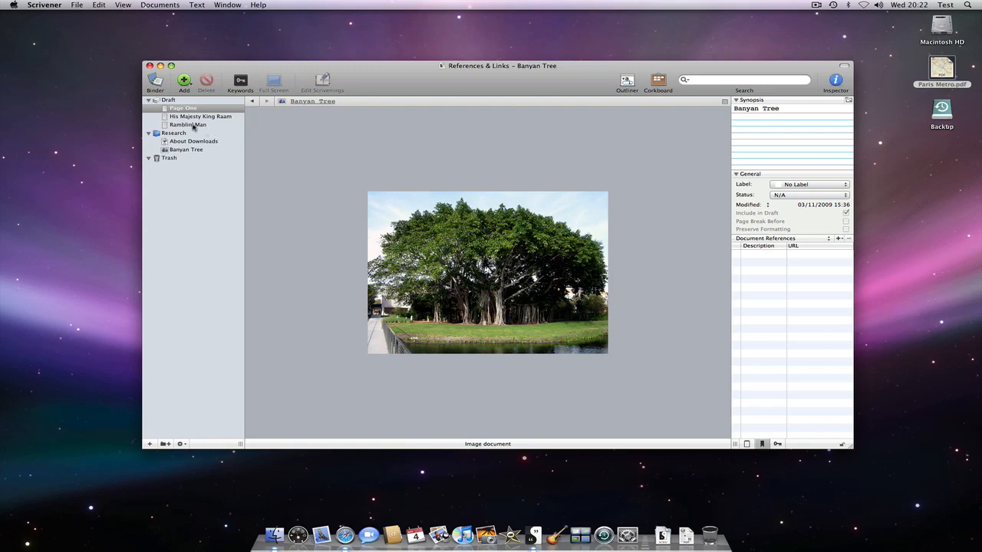
- Follow the About Downloads link in Ramblin' Man to show the Downloads research page
{"action": "left_click", "coordinate": [190, 124]}
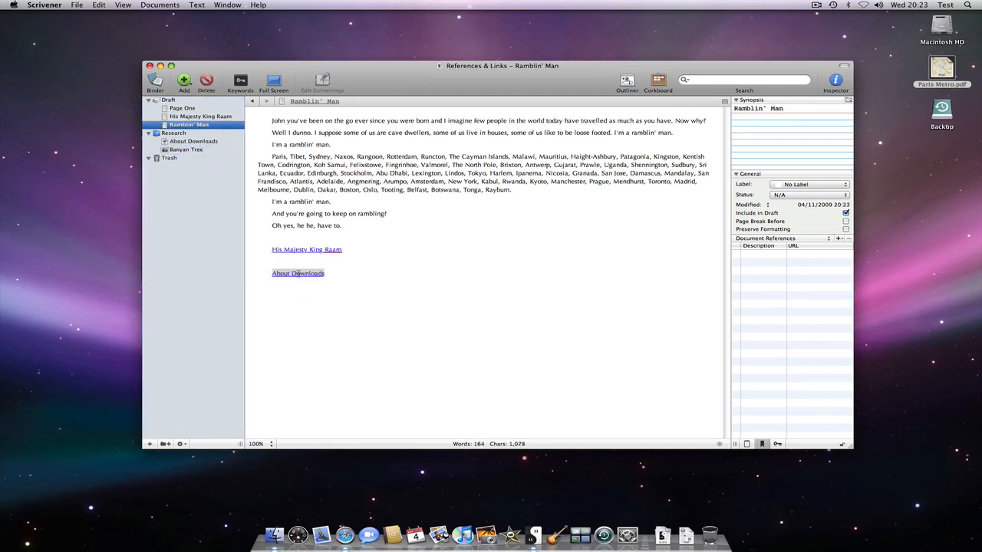
{"action": "left_click", "coordinate": [298, 273]}
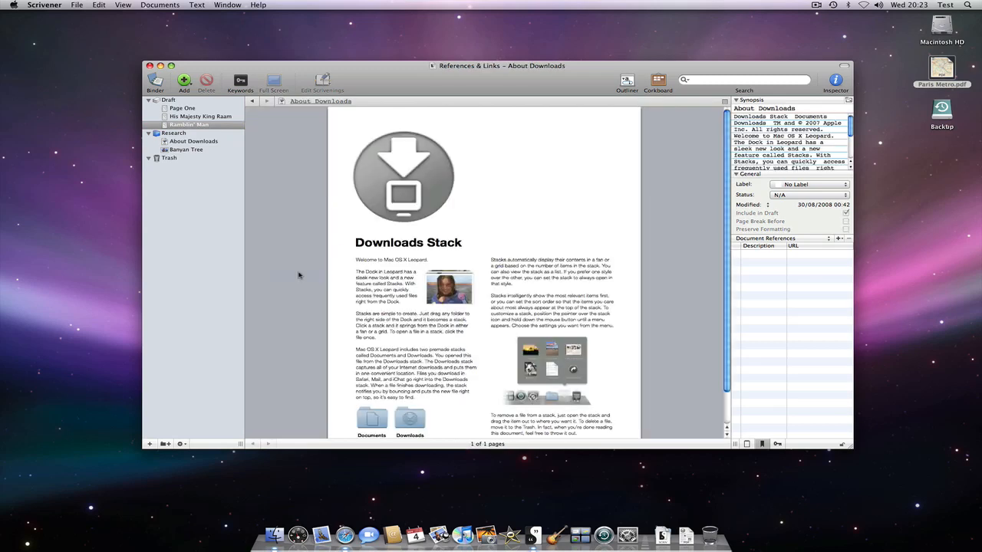
{"action": "mouse_move", "coordinate": [255, 105]}
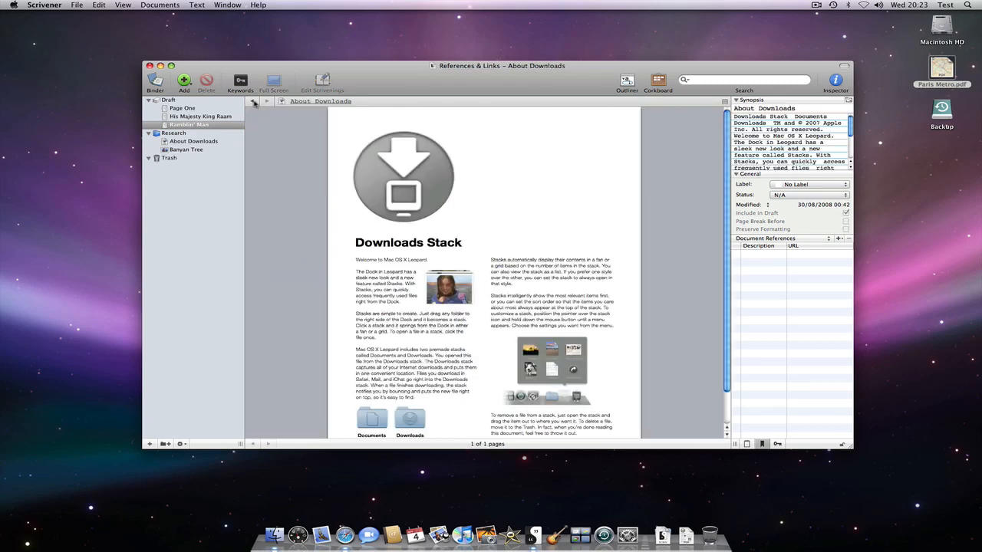
- Enlarge the inline banyan tree picture in Ramblin' Man with the scale slider, then copy it
{"action": "left_click", "coordinate": [189, 124]}
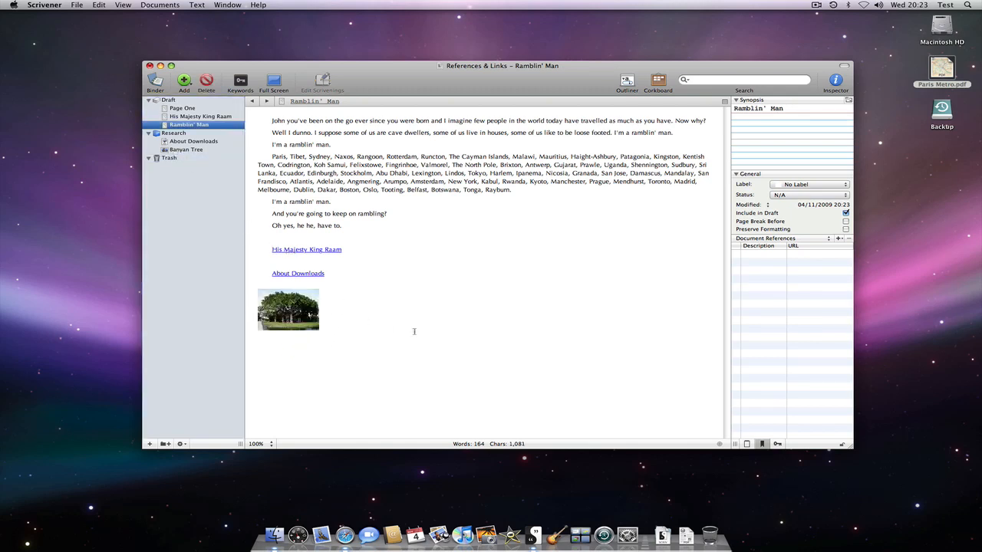
{"action": "double_click", "coordinate": [289, 310]}
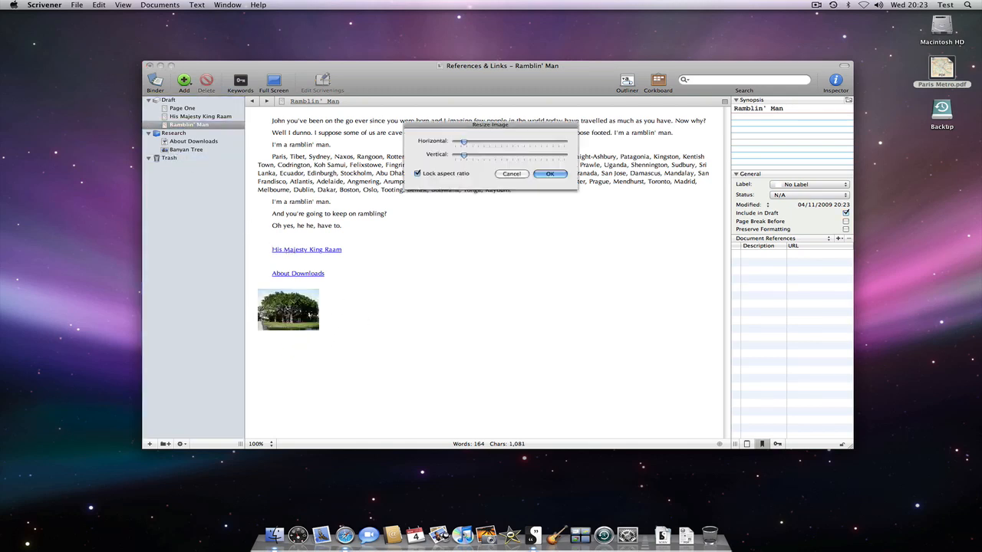
{"action": "left_click_drag", "start_coordinate": [464, 141], "coordinate": [484, 141]}
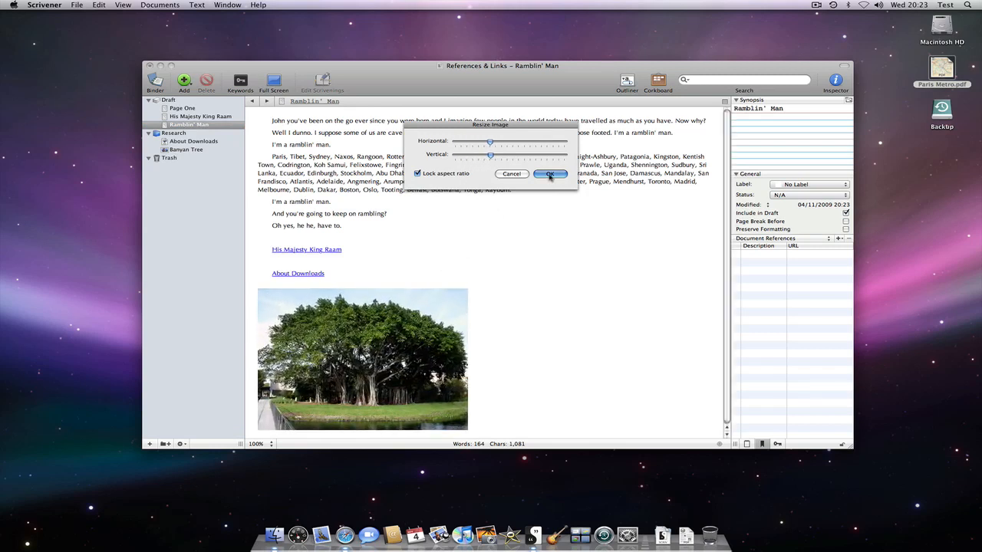
{"action": "right_click", "coordinate": [362, 360]}
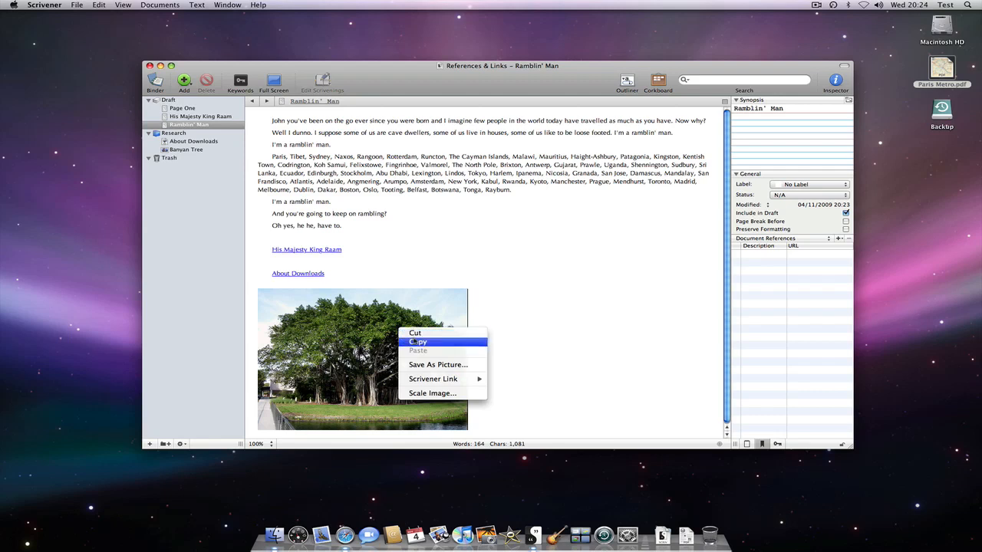
{"action": "left_click", "coordinate": [414, 332]}
{"action": "type", "text": "Banyan Tree"}
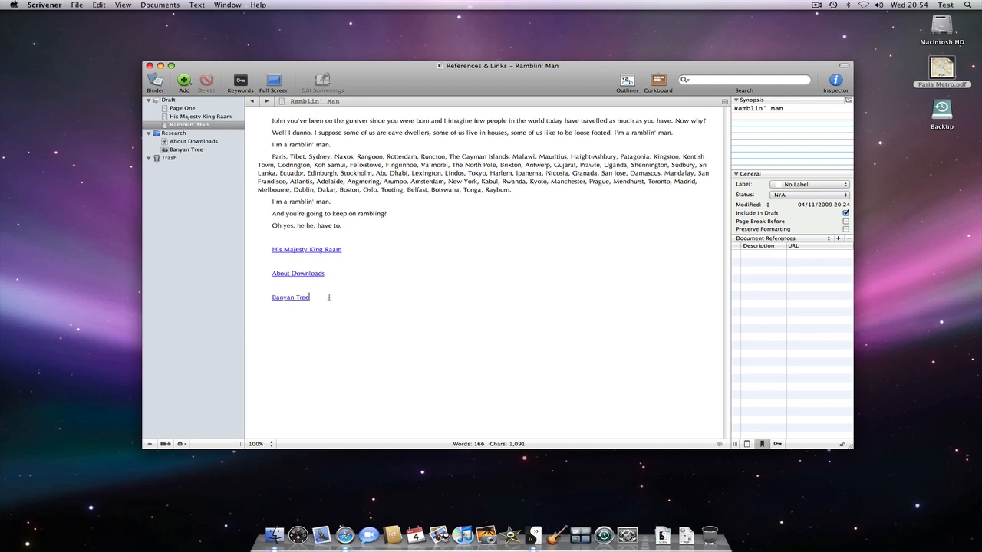
- Review the Navigation preferences for where Scrivener links open, then close Preferences
{"action": "left_click", "coordinate": [43, 4]}
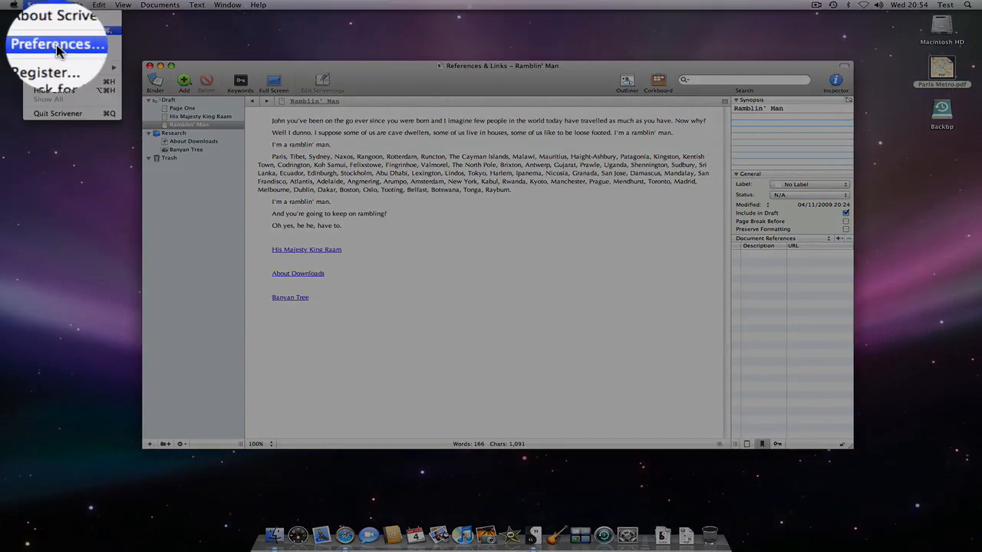
{"action": "left_click", "coordinate": [57, 43]}
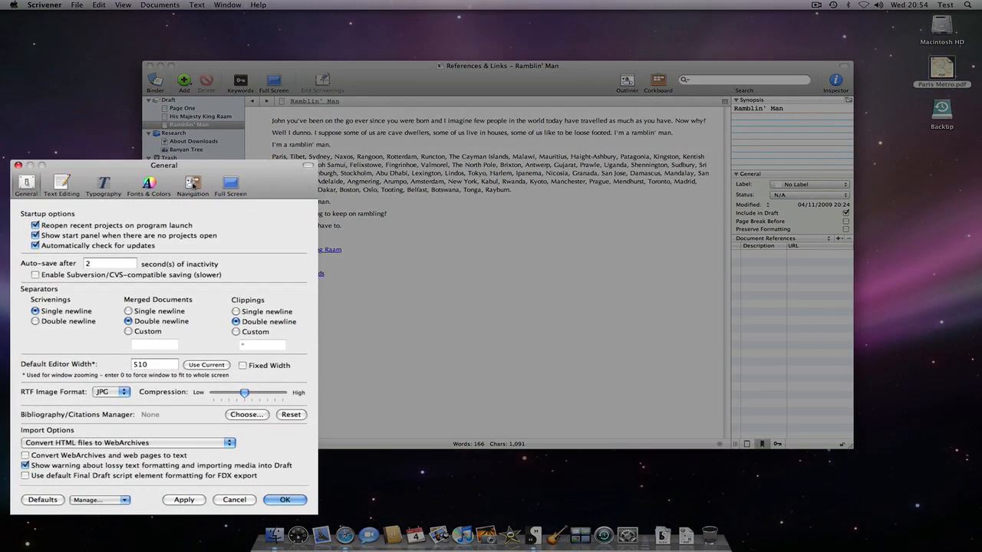
{"action": "left_click", "coordinate": [193, 186]}
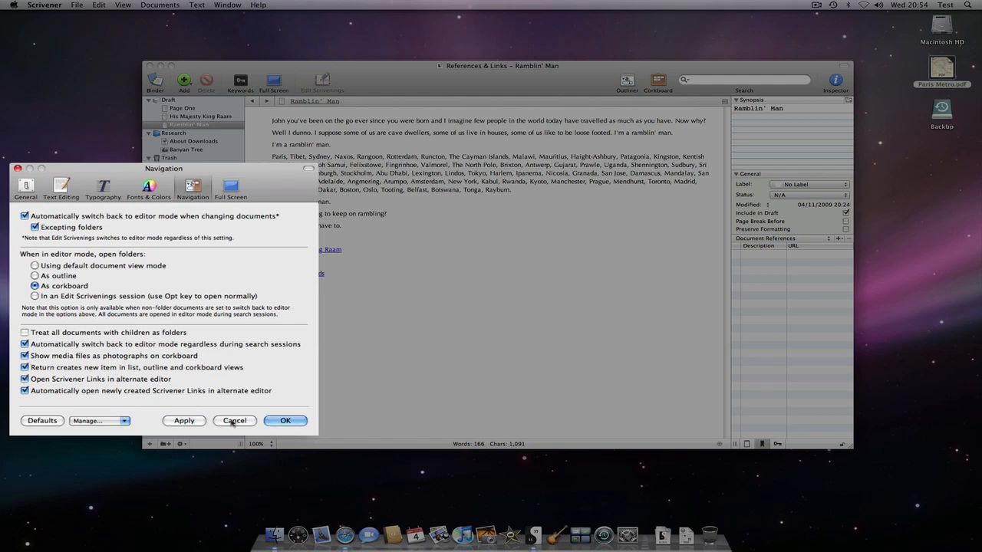
{"action": "left_click", "coordinate": [285, 421]}
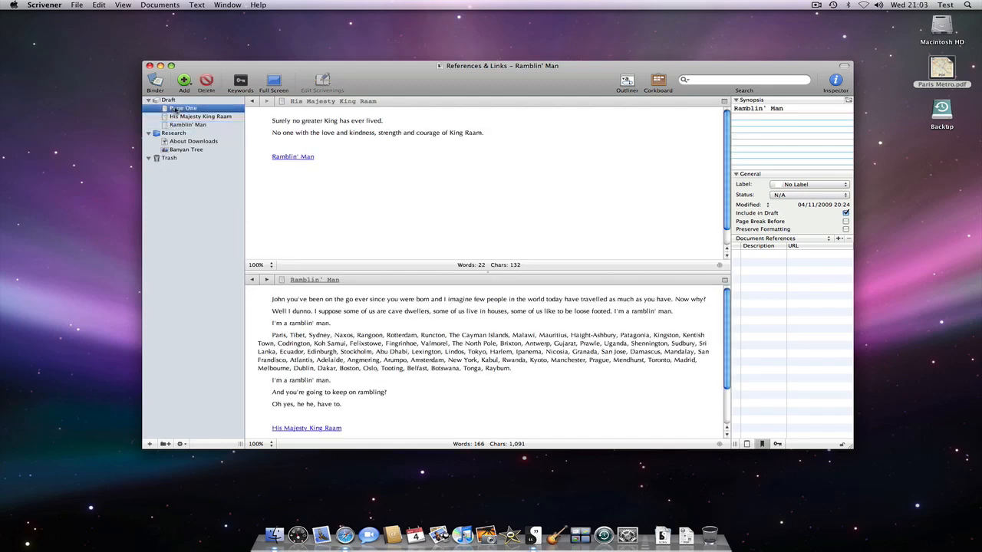
- Show Page One in the second editor pane and follow its Banyan Tree link
{"action": "left_click", "coordinate": [183, 108]}
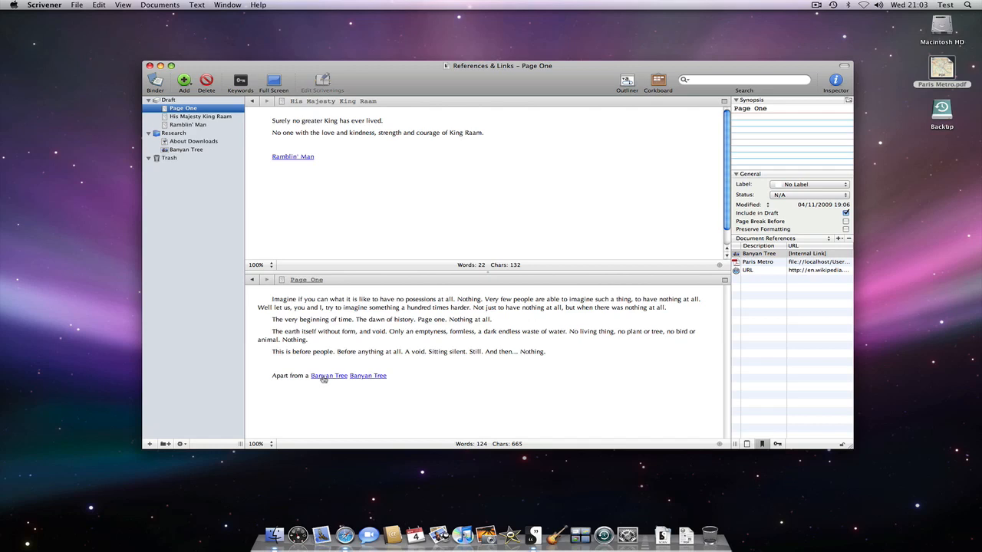
{"action": "left_click", "coordinate": [328, 374]}
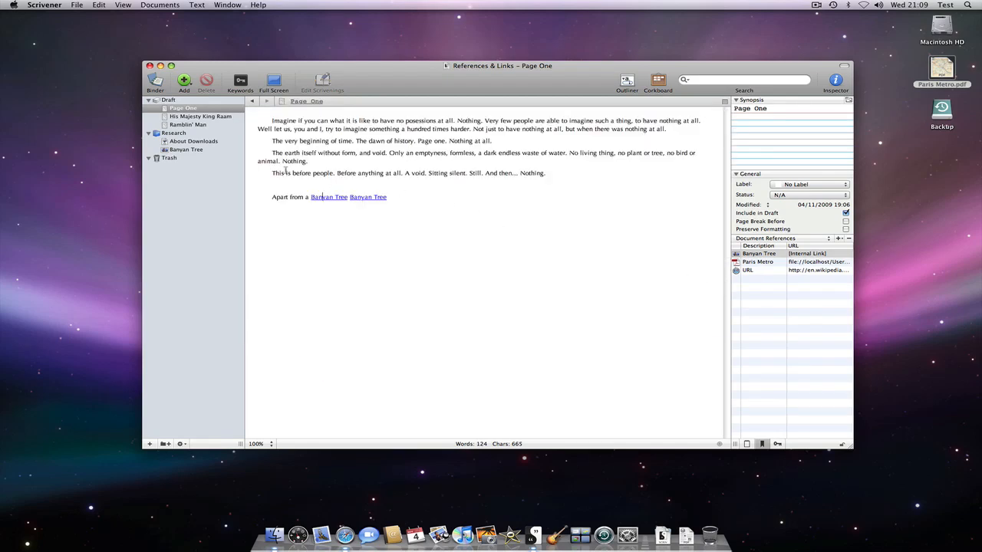
- Create a new linked note document from Ramblin' Man reading 'This is a note'
{"action": "left_click", "coordinate": [188, 125]}
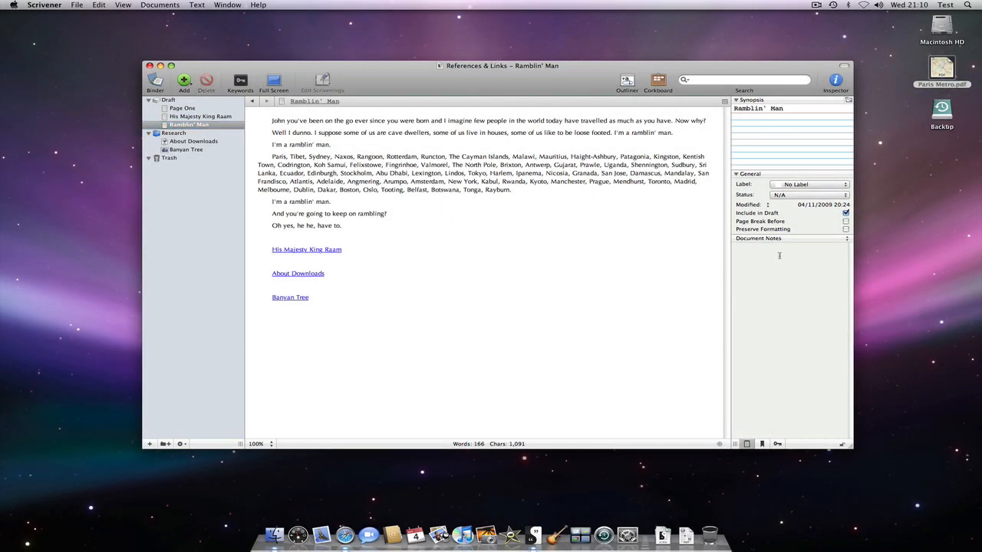
{"action": "right_click", "coordinate": [271, 321]}
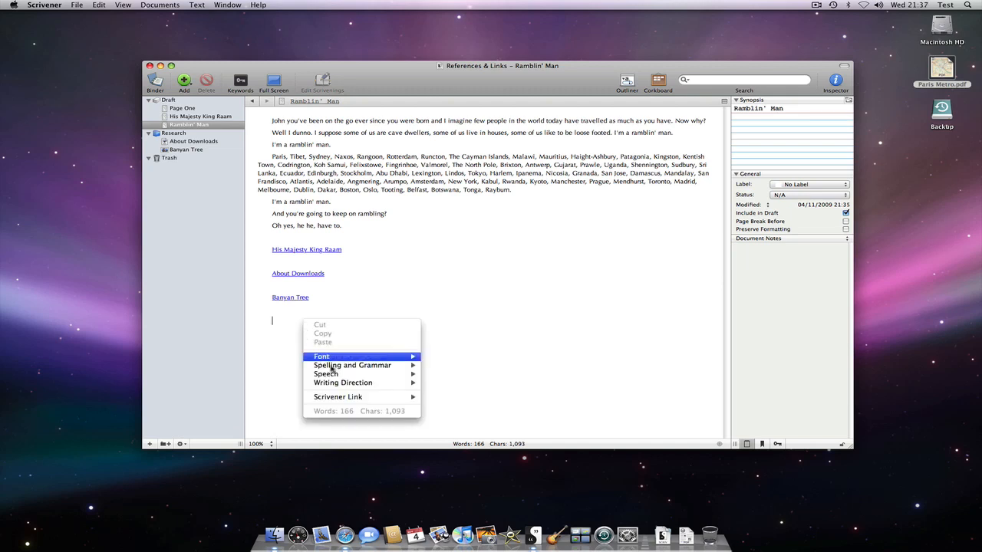
{"action": "left_click", "coordinate": [338, 396]}
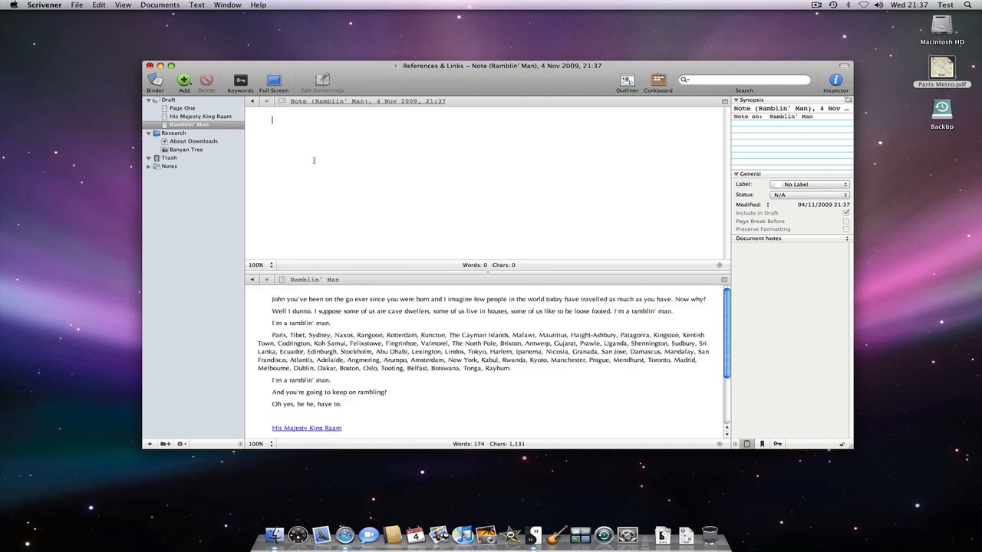
{"action": "type", "text": "This is a note"}
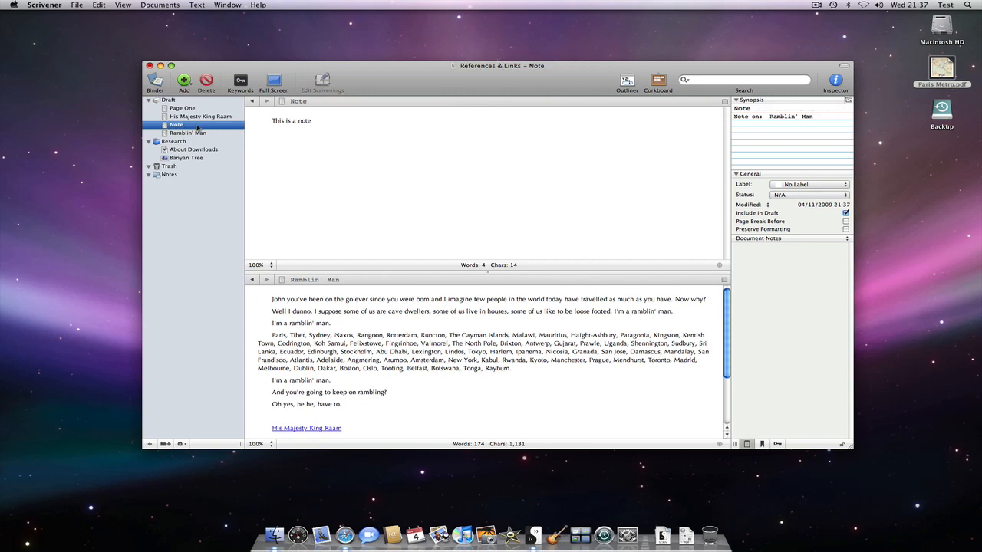
- Follow the Note link in Page One to open the new note
{"action": "left_click", "coordinate": [183, 108]}
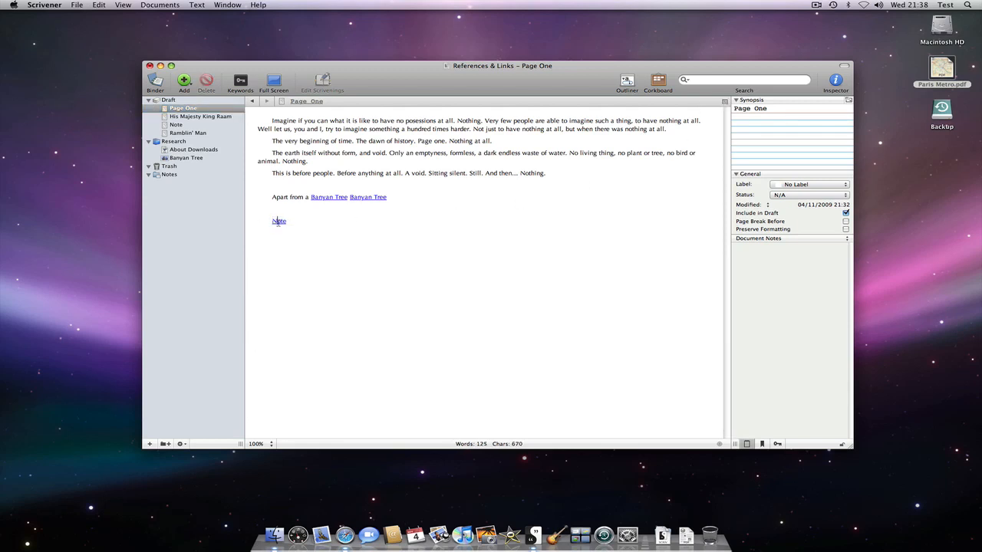
{"action": "left_click", "coordinate": [279, 221]}
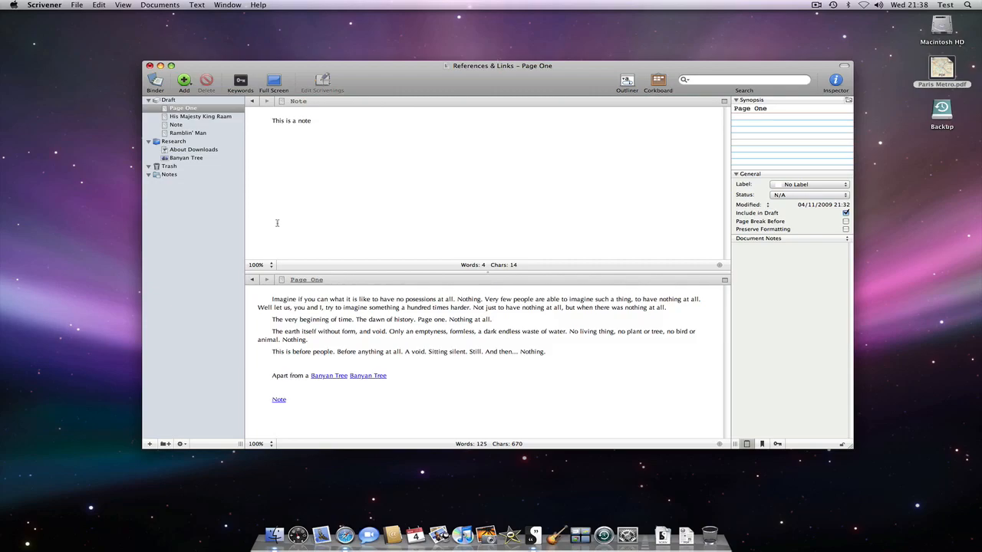